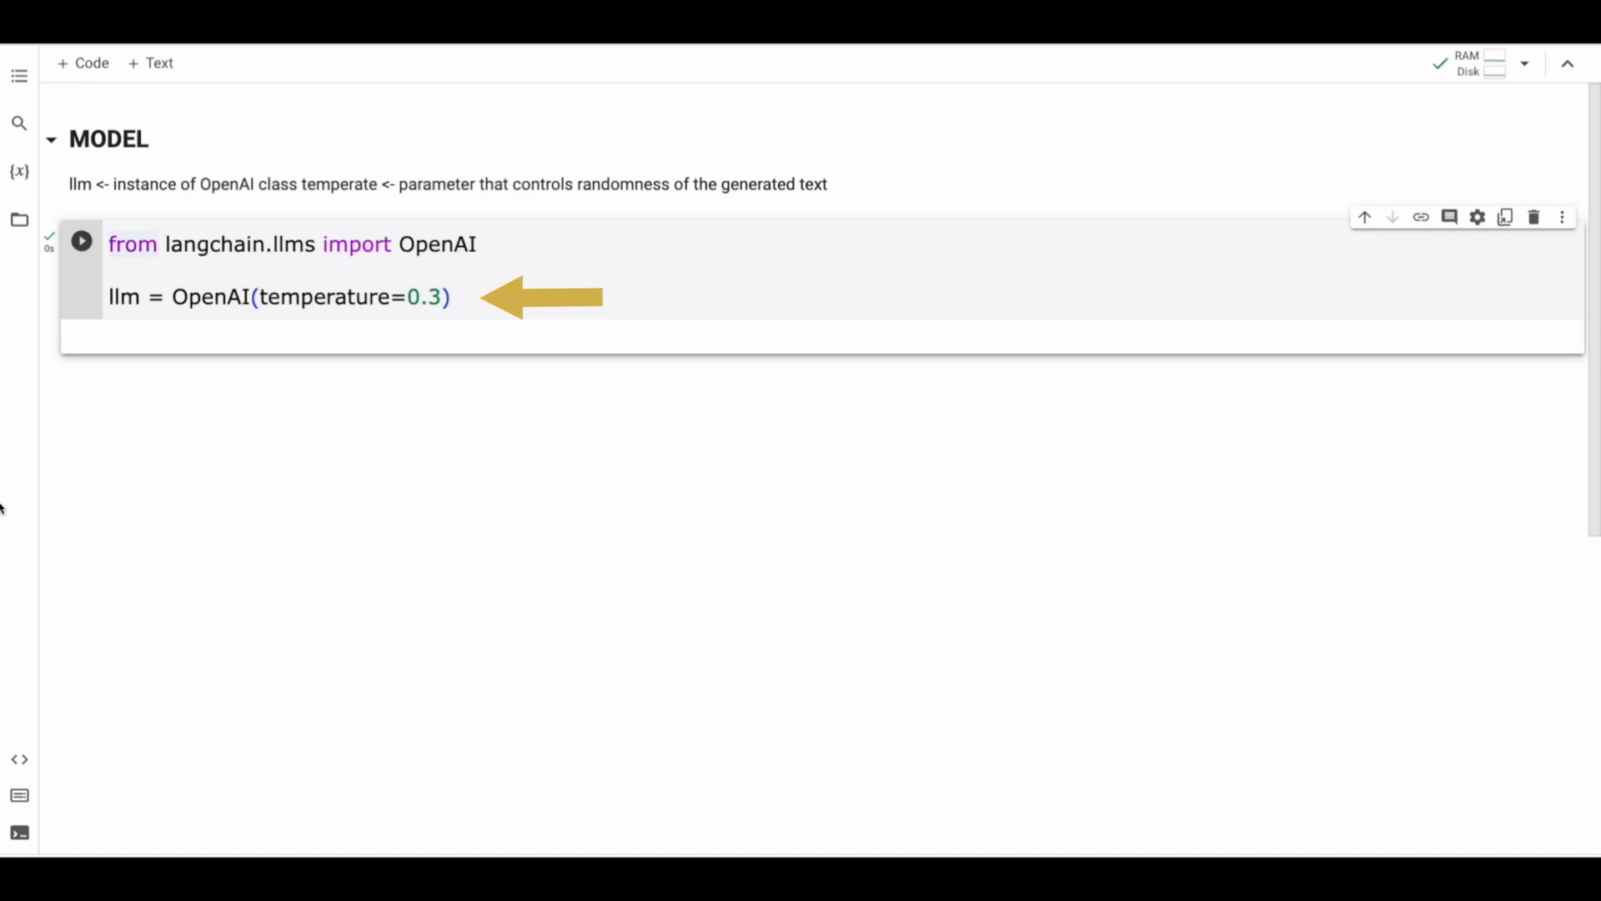
- Scroll down to the PROMPTS section showing the Bookie PromptTemplate cell
scroll(down, 3)
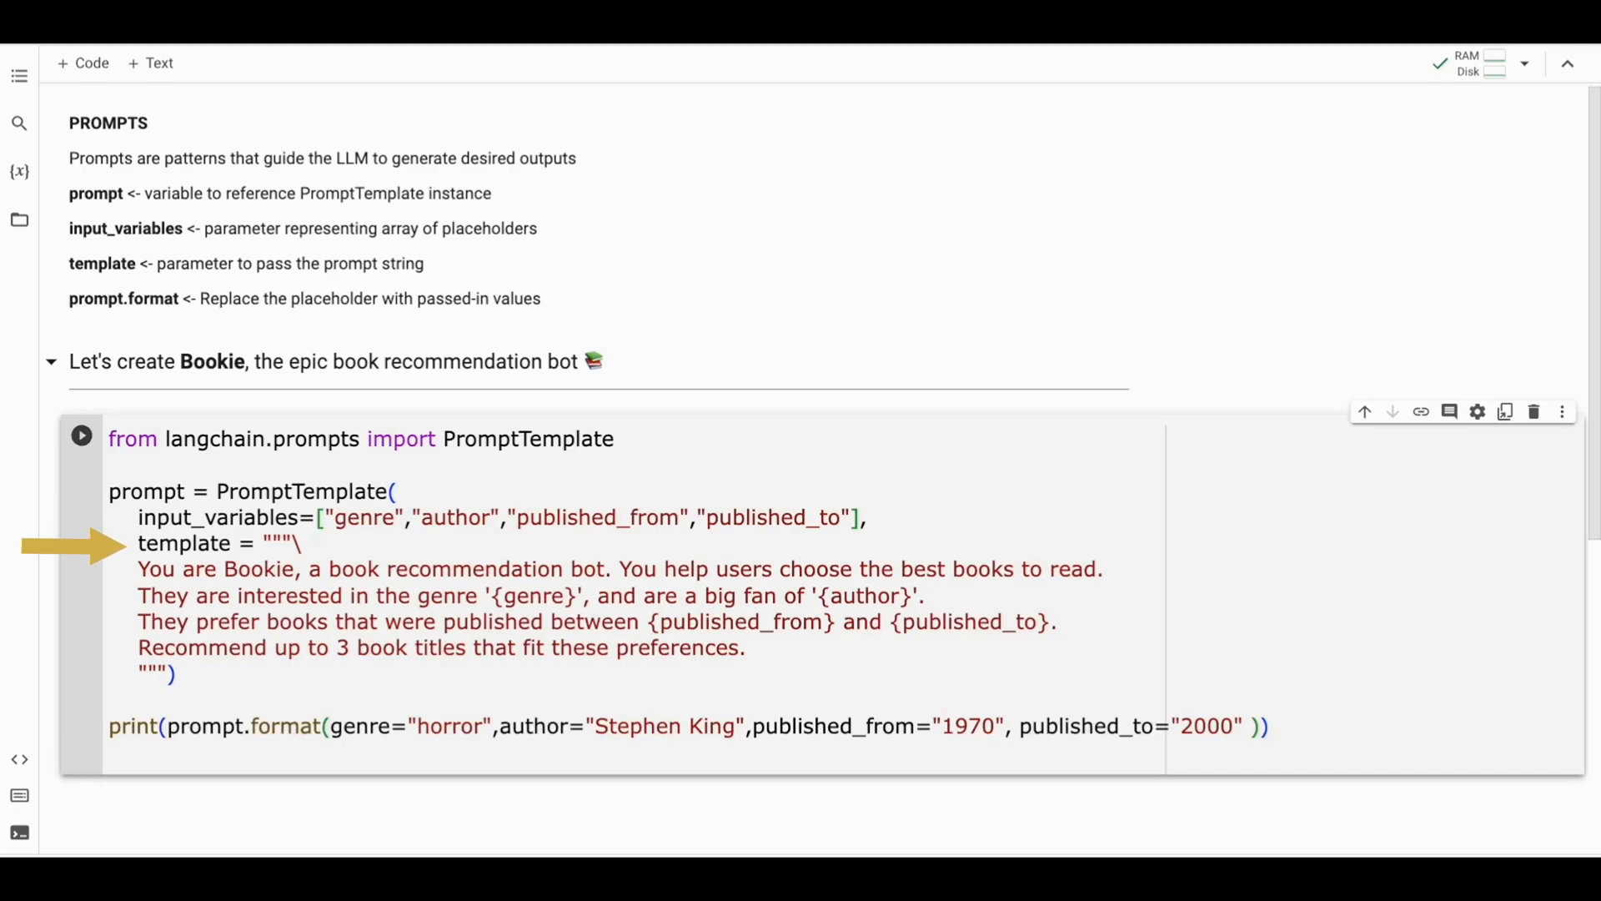
- Run the PromptTemplate cell and highlight the 1970–2000 publication years in the printed prompt
click(81, 435)
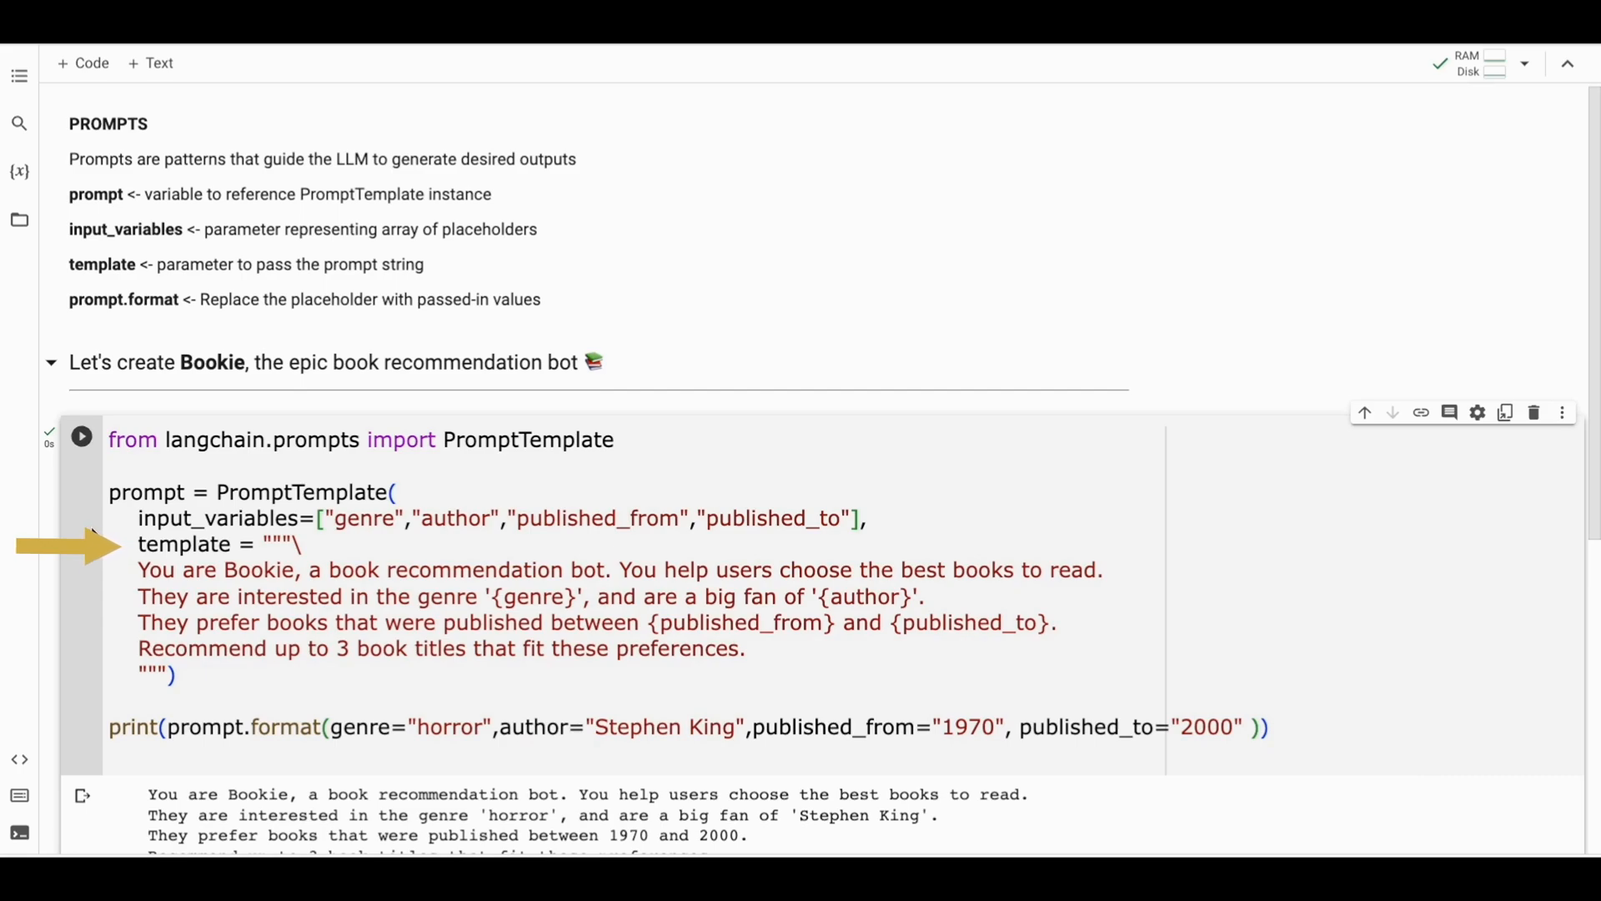
scroll(down, 3)
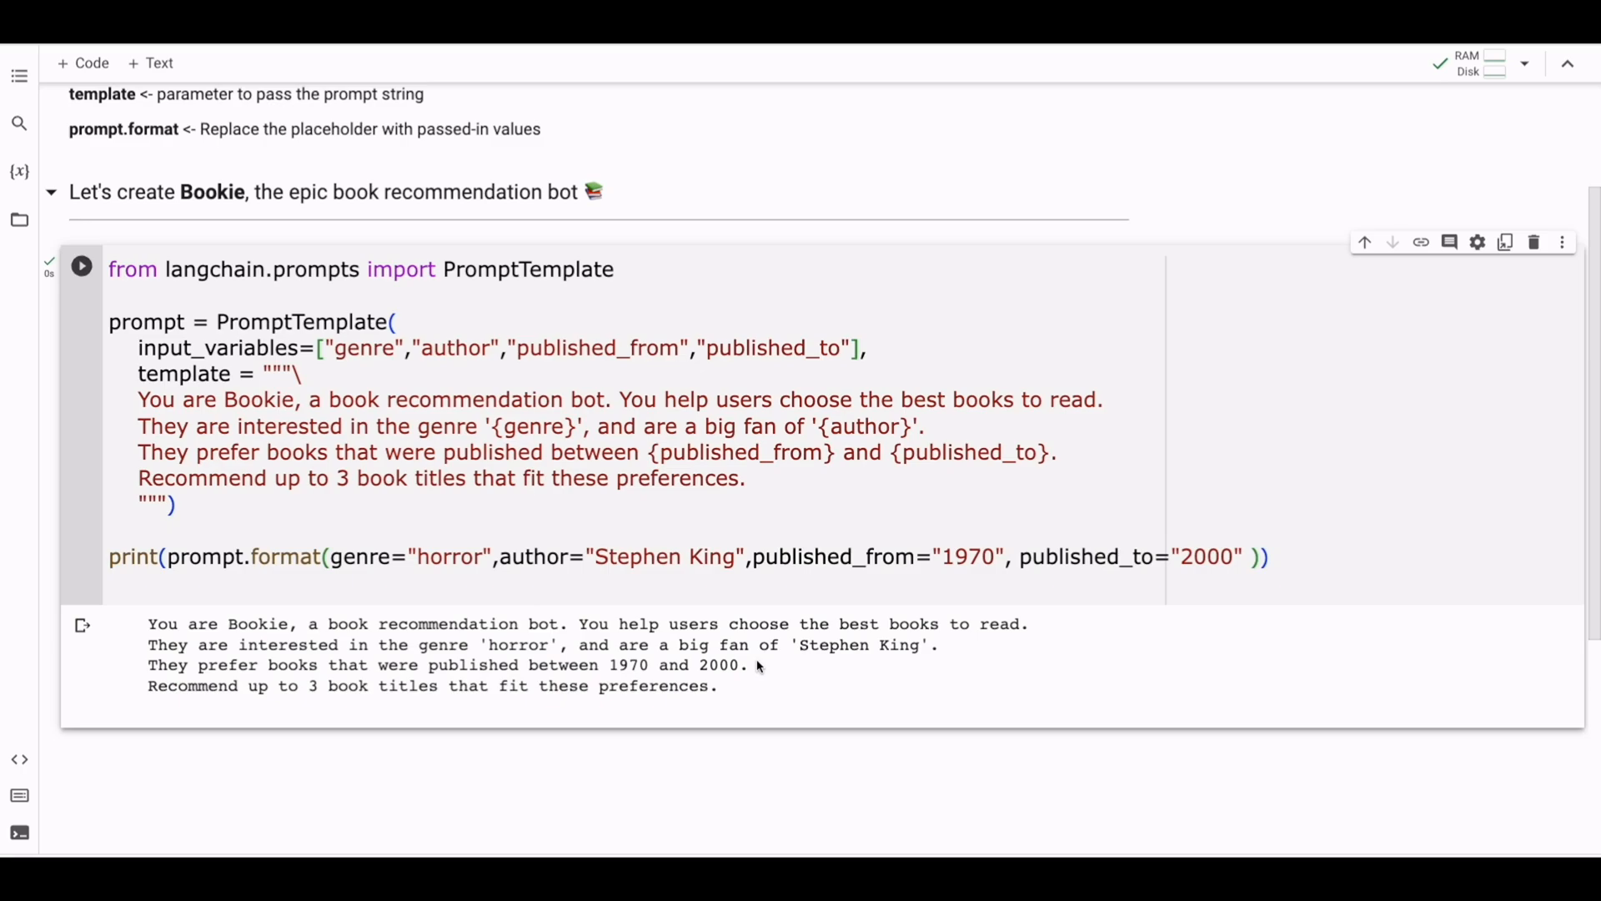
double_click(515, 644)
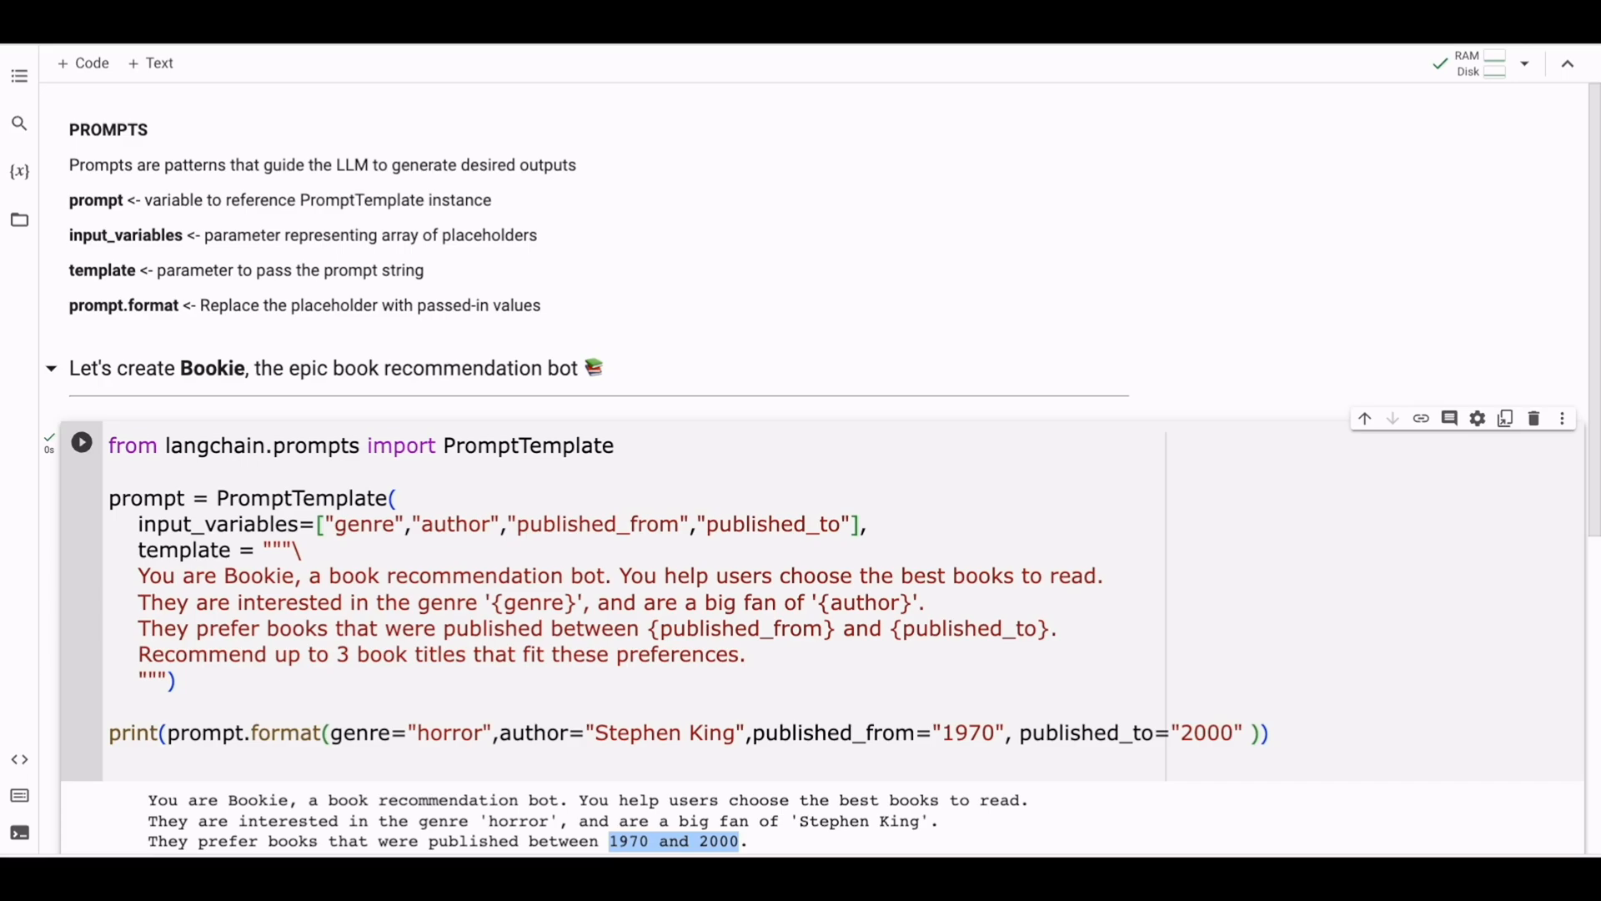
- Scroll down to the CHAINS section with the LLMChain cell
scroll(down, 3)
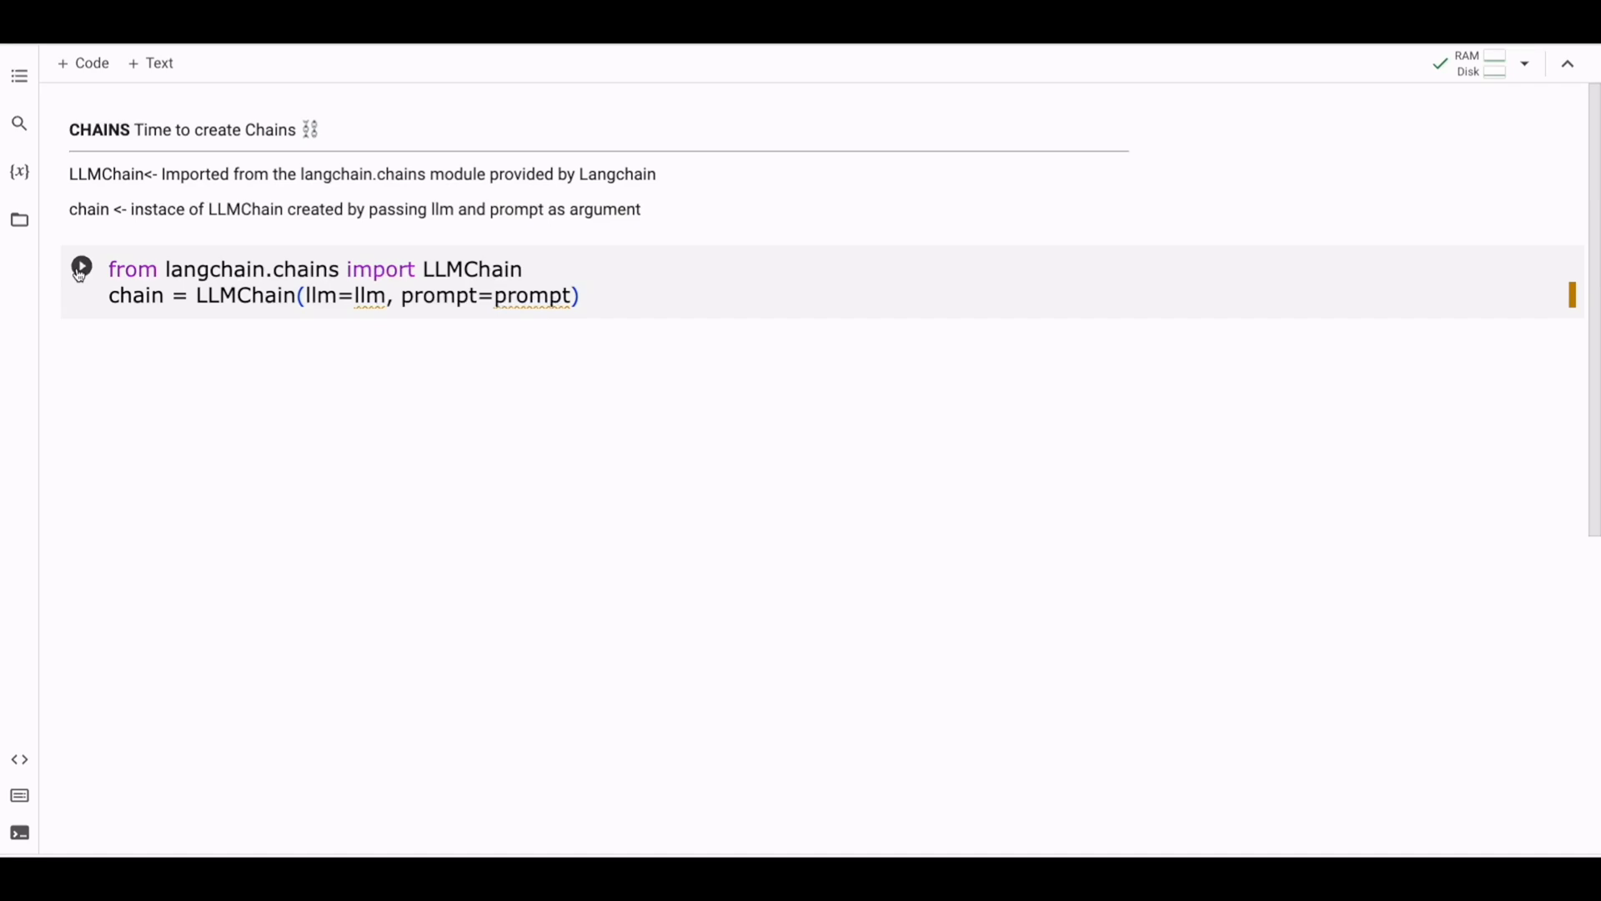
- Run chain.run for horror, Stephen King, 1970–2000 to print three recommendations
scroll(down, 3)
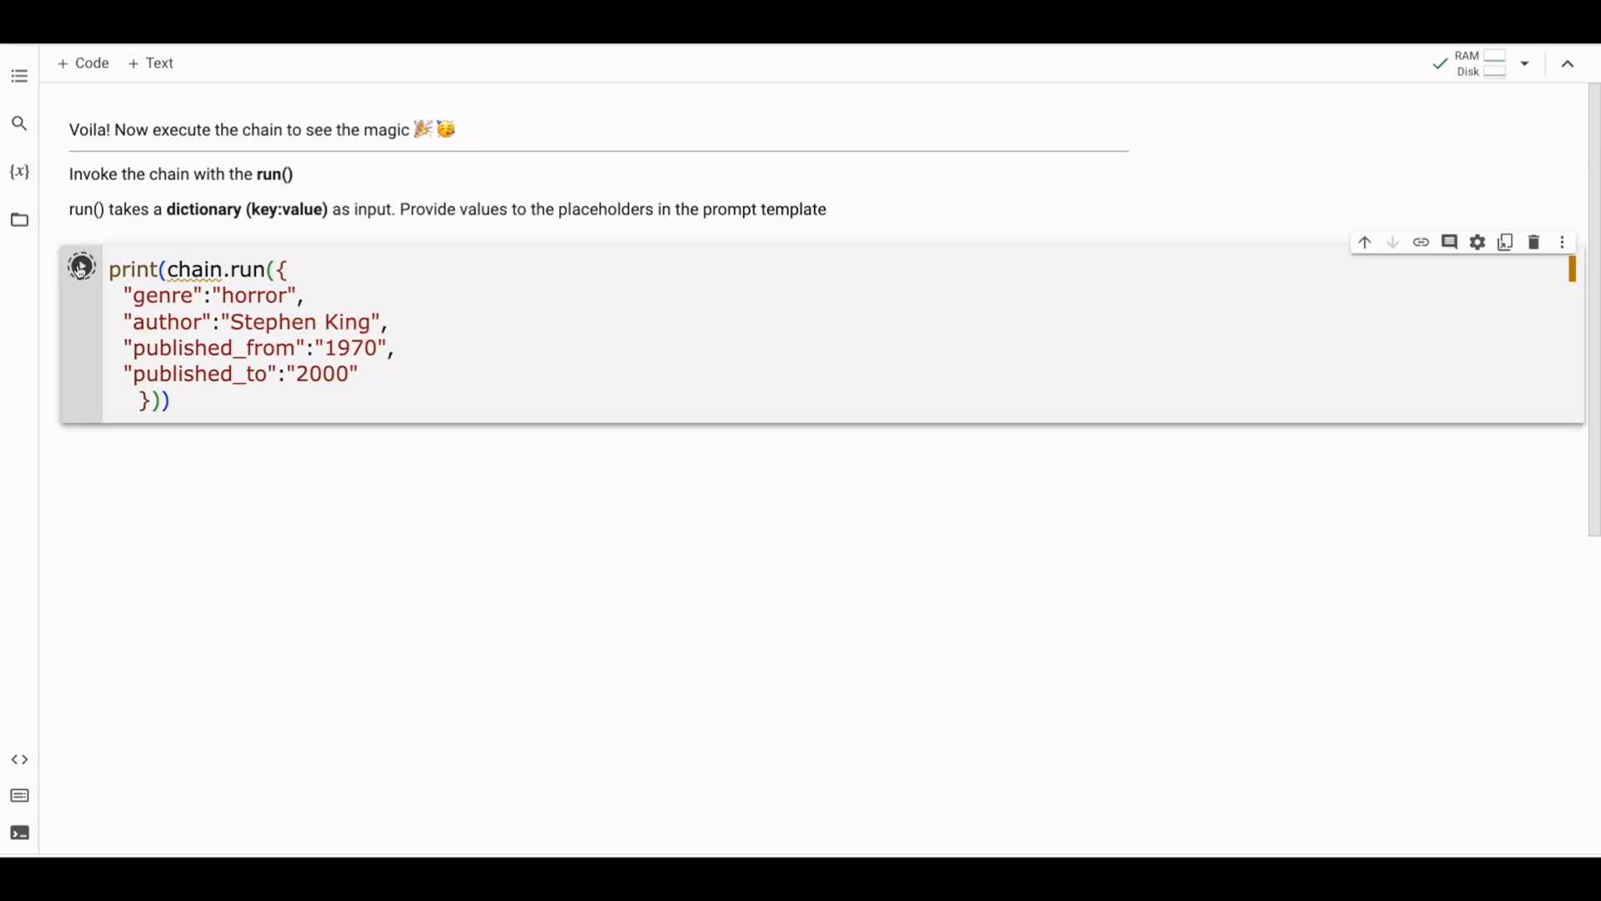
click(81, 267)
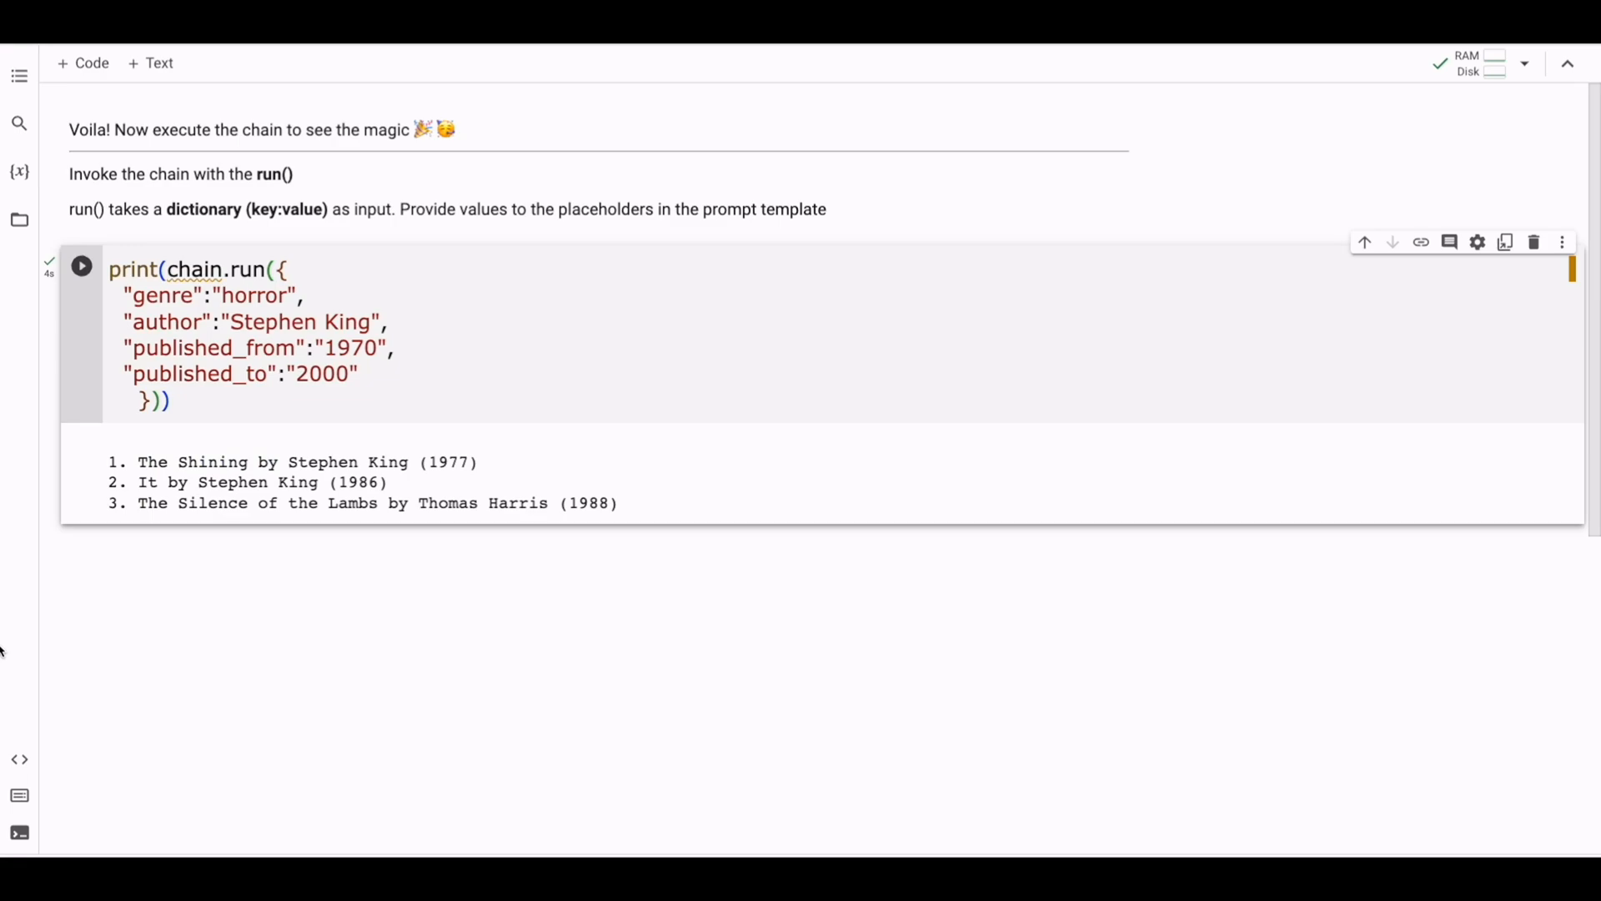